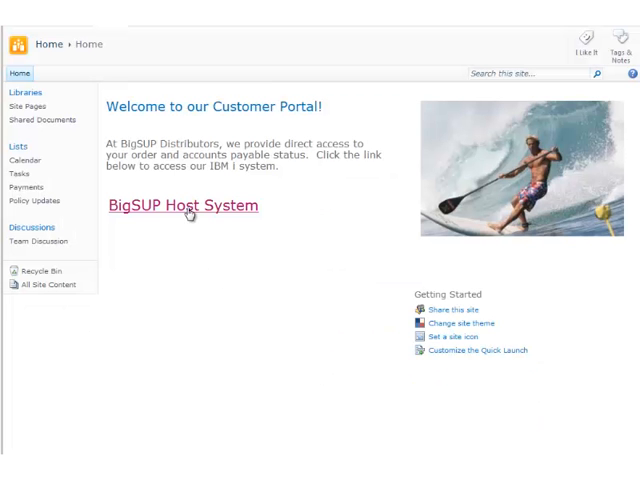
Launch the BigSUP Host System from the SharePoint portal to reach its customer main menu.
{"action": "left_click", "coordinate": [183, 205]}
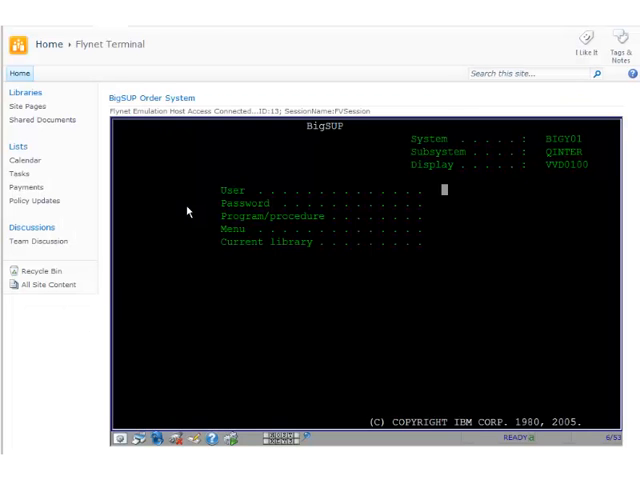
{"action": "type", "text": "user"}
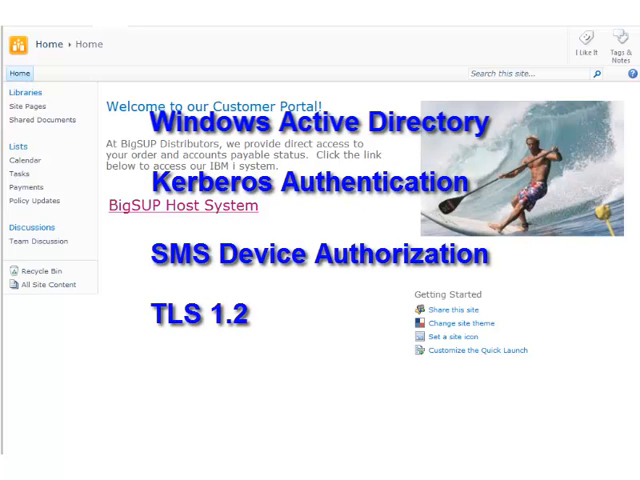
{"action": "left_click", "coordinate": [184, 205]}
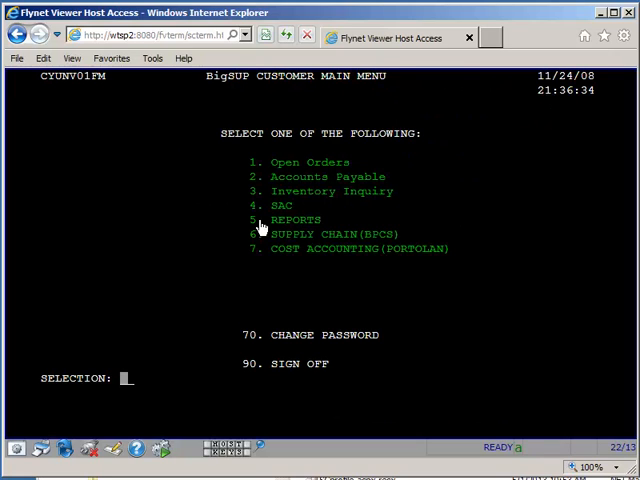
{"action": "mouse_move", "coordinate": [300, 162]}
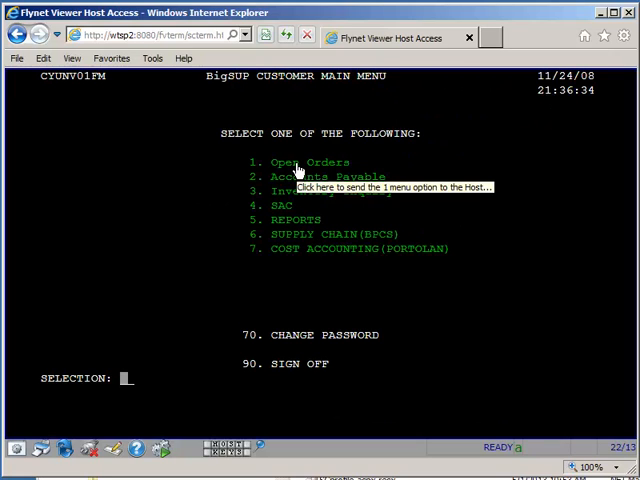
Choose Open Orders and search by order number starting from 123456.
{"action": "left_click", "coordinate": [300, 162]}
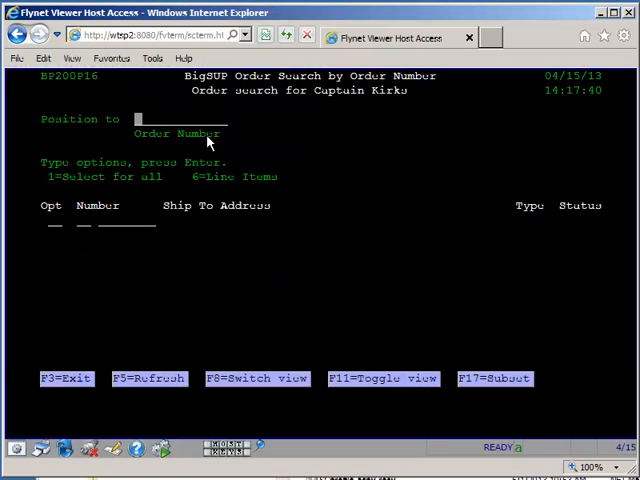
{"action": "type", "text": "123456"}
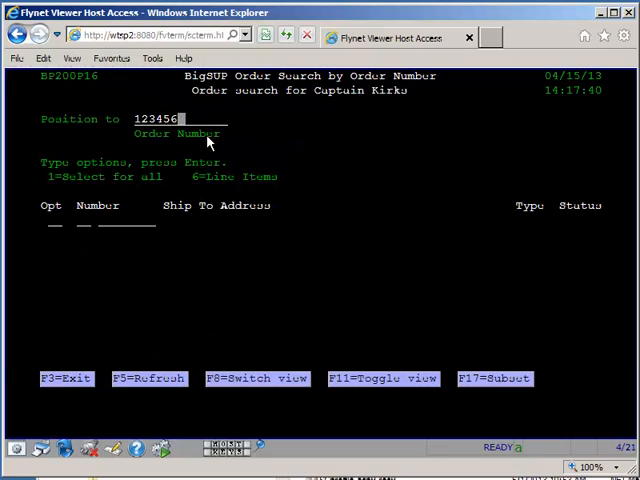
{"action": "key", "text": "Return"}
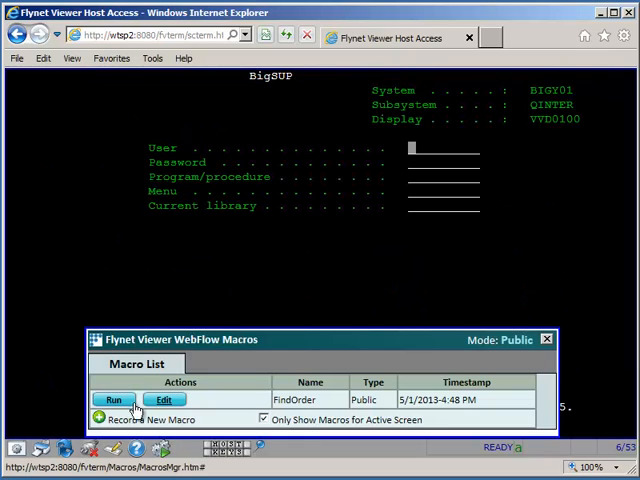
Run the FindOrder macro and submit the search to list Captain Kirk's orders.
{"action": "left_click", "coordinate": [114, 399]}
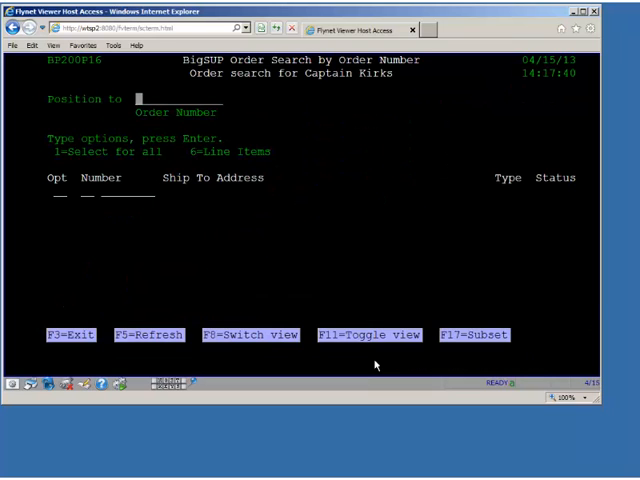
{"action": "key", "text": "Return"}
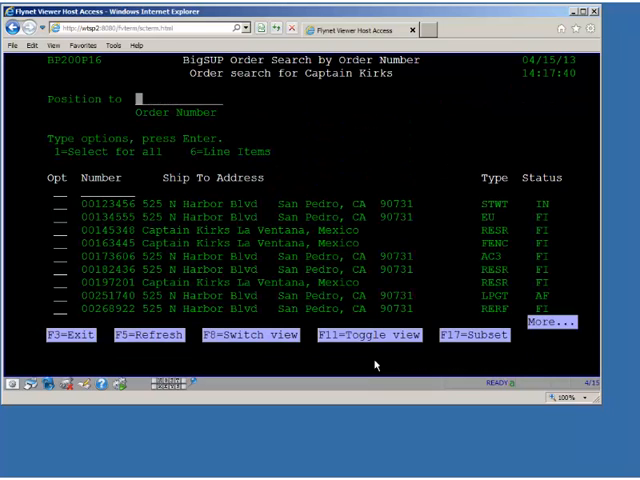